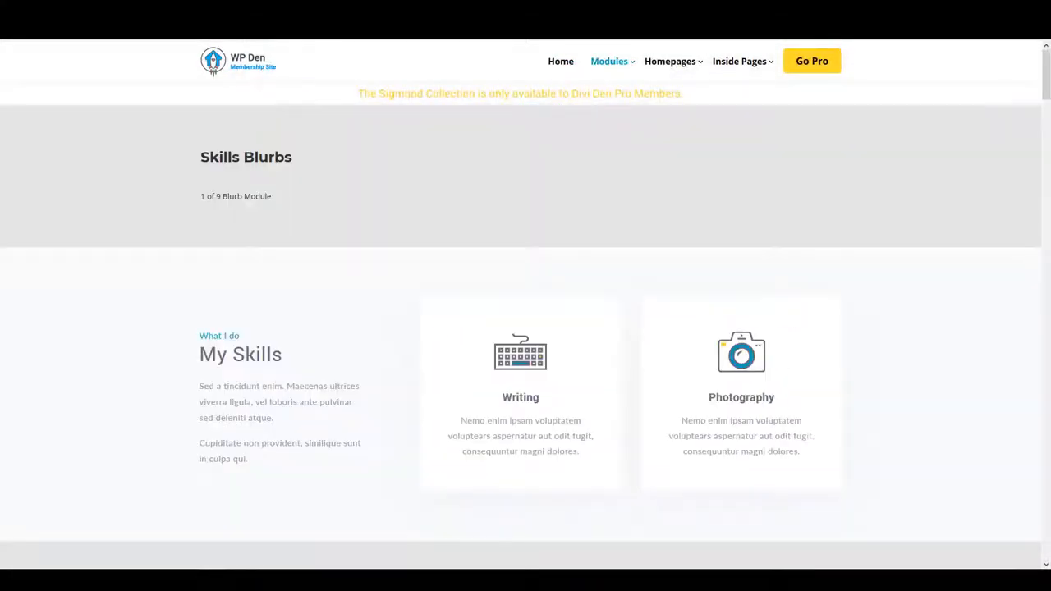
Browse the Skills Blurbs demo, then open a Sigmund homepage demo and view its Selected work portfolio
{"action": "scroll", "scroll_direction": "down", "scroll_amount": 3}
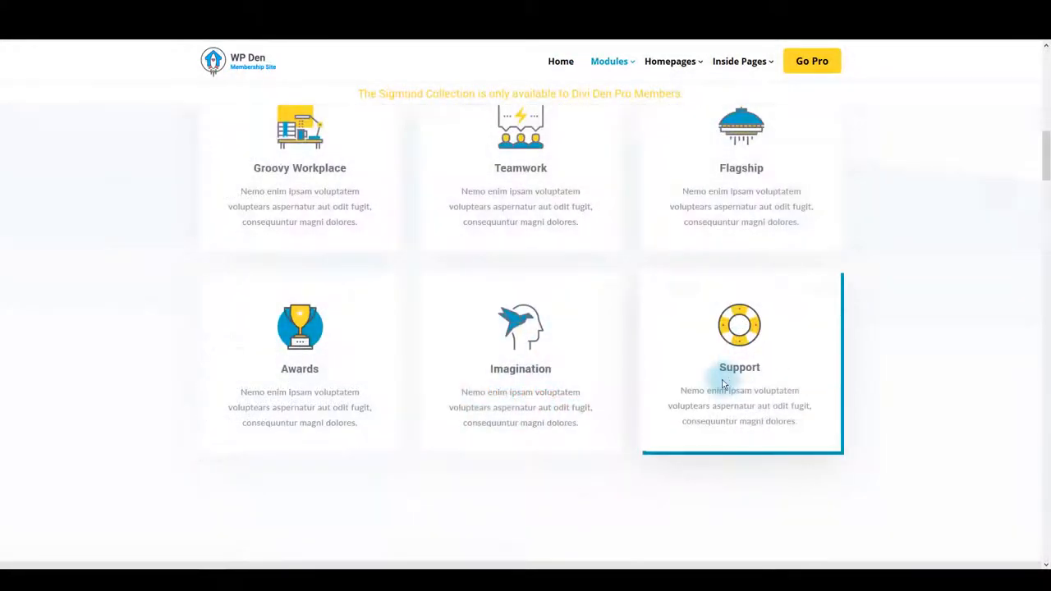
{"action": "left_click", "coordinate": [670, 61]}
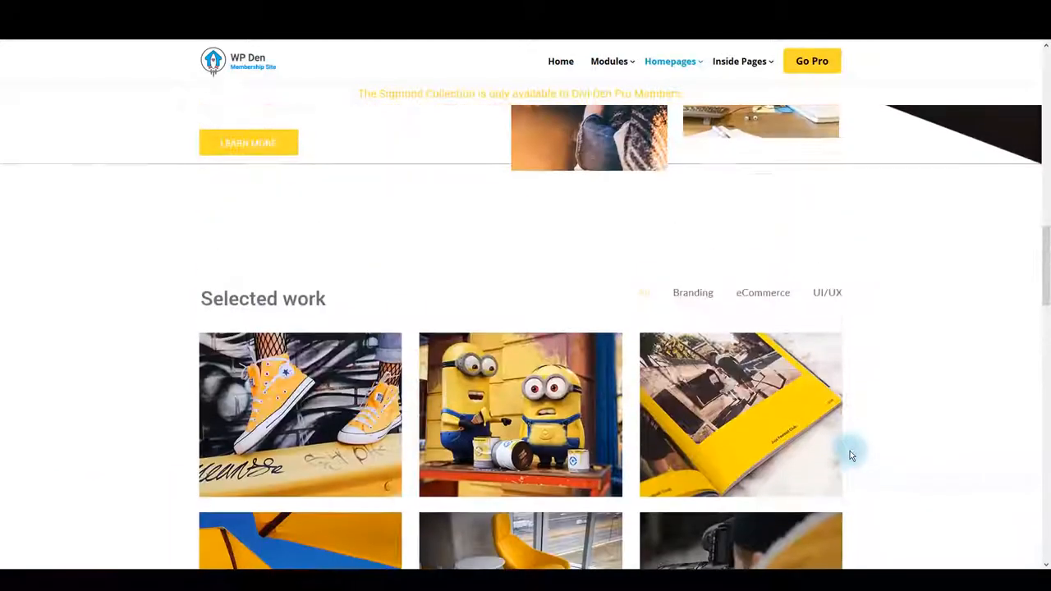
{"action": "scroll", "scroll_direction": "up", "scroll_amount": 3}
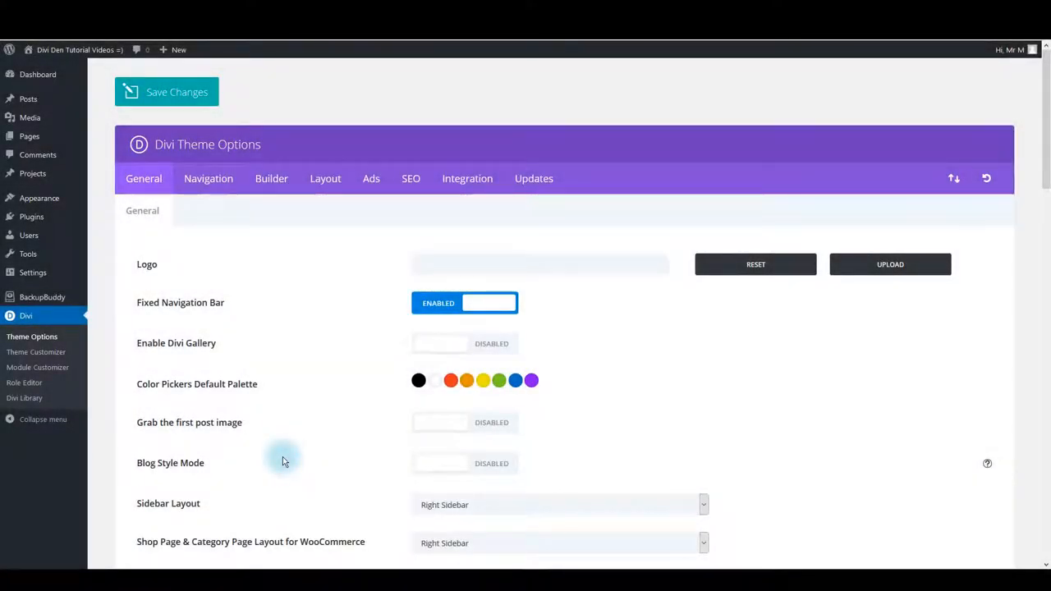
{"action": "mouse_move", "coordinate": [101, 407]}
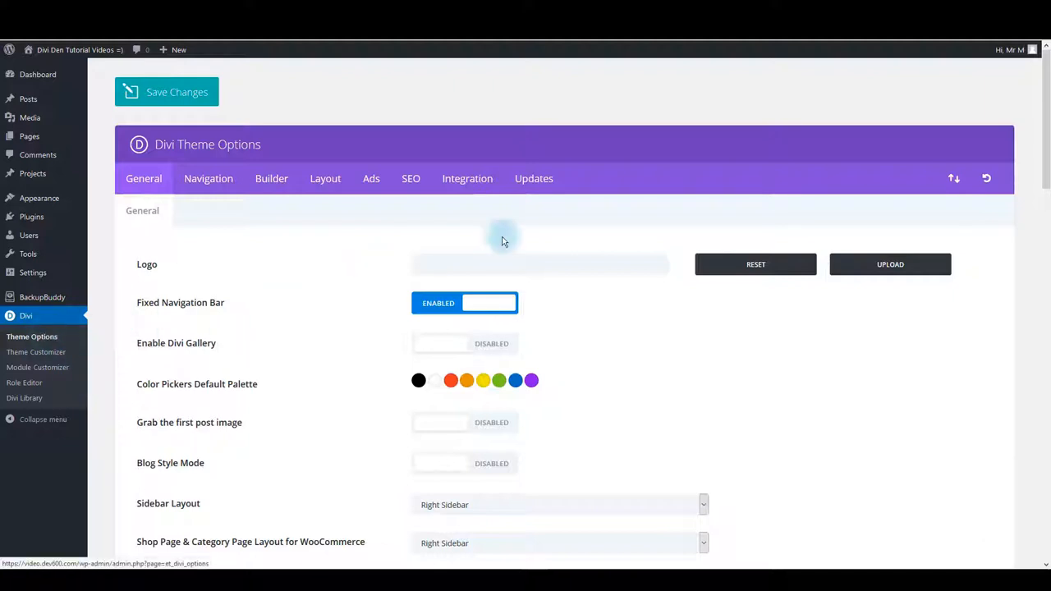
Show the Builder tab's Advanced settings in Divi Theme Options, with Static CSS File Generation disabled
{"action": "scroll", "scroll_direction": "down", "scroll_amount": 3}
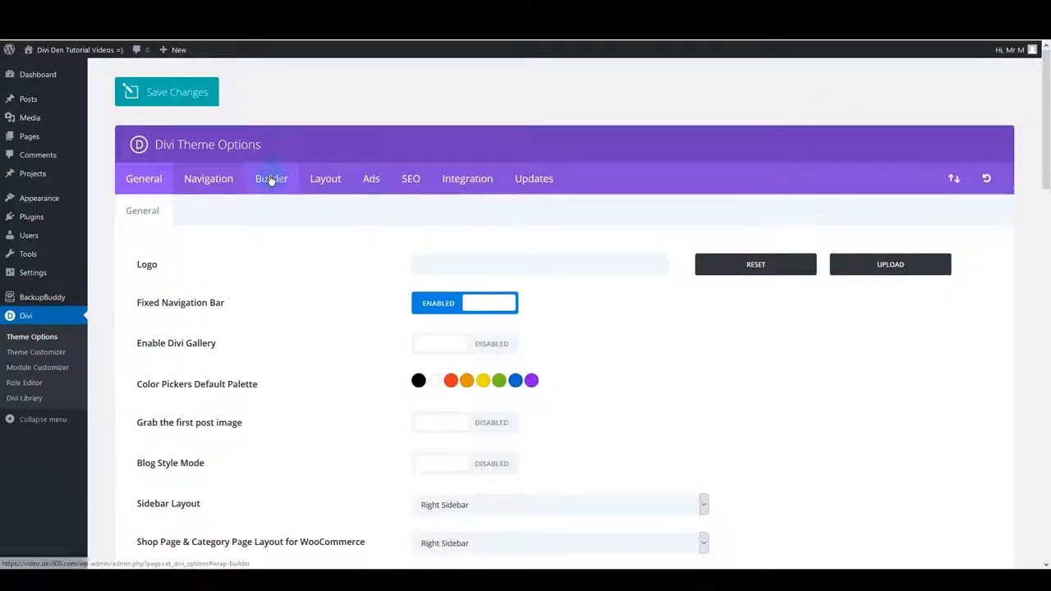
{"action": "left_click", "coordinate": [271, 178]}
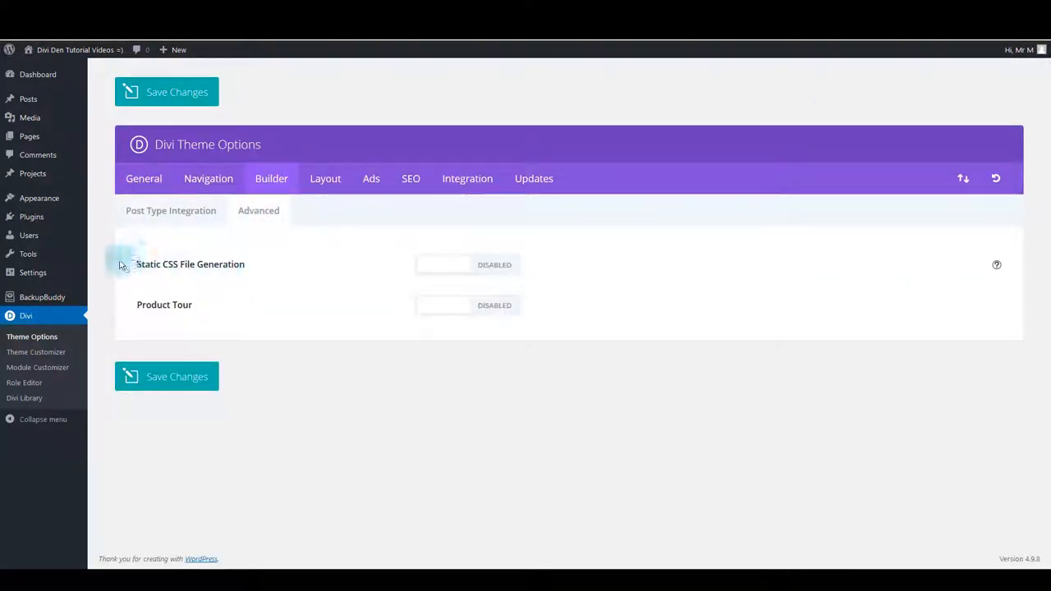
{"action": "mouse_move", "coordinate": [496, 285]}
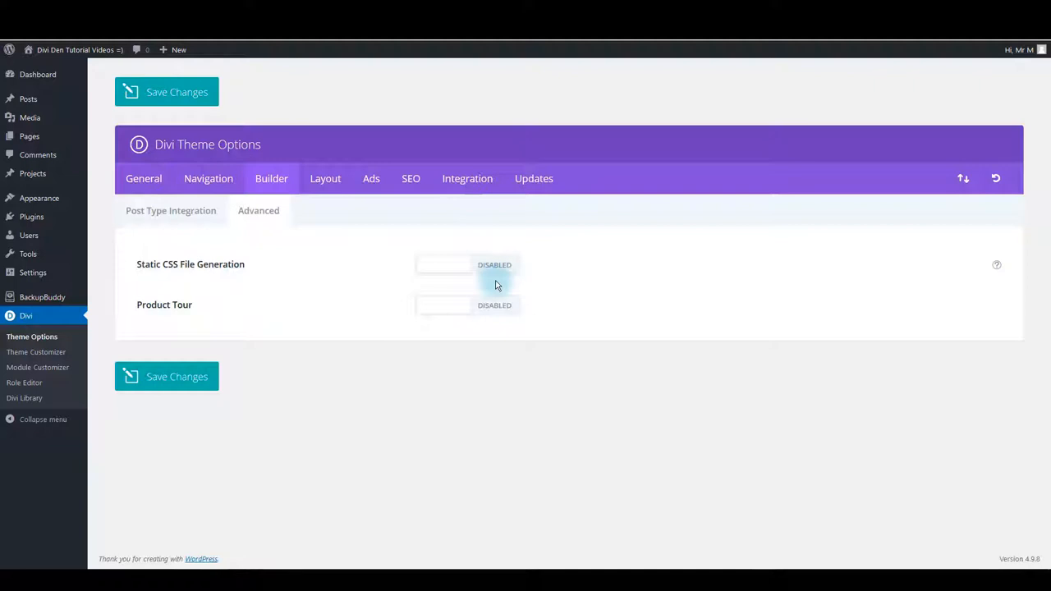
{"action": "mouse_move", "coordinate": [249, 257]}
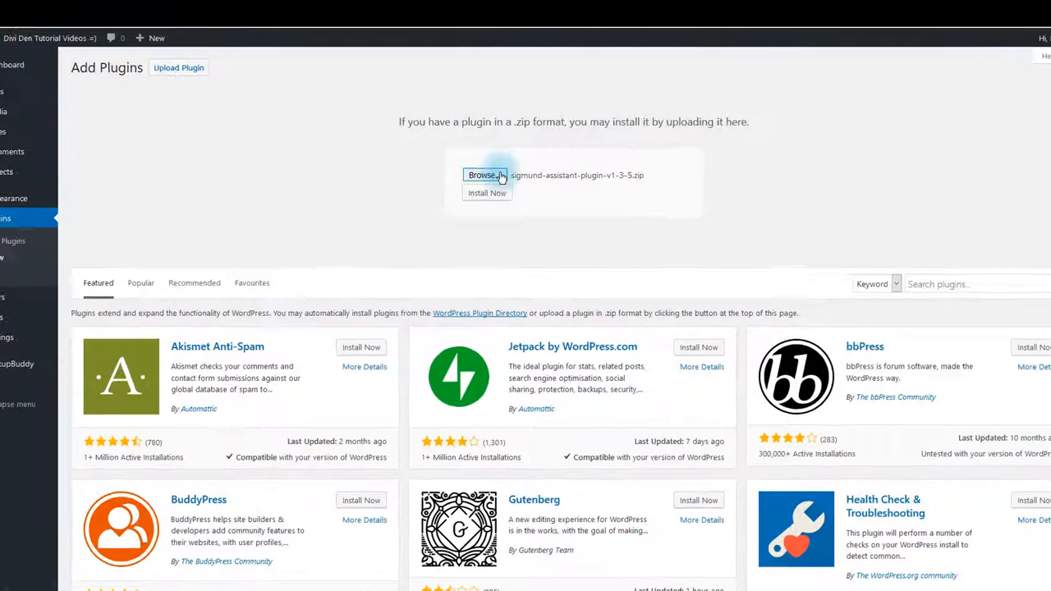
Upload sigmund-assistant-plugin-v1-3-5.zip on Add Plugins and install it
{"action": "left_click", "coordinate": [484, 175]}
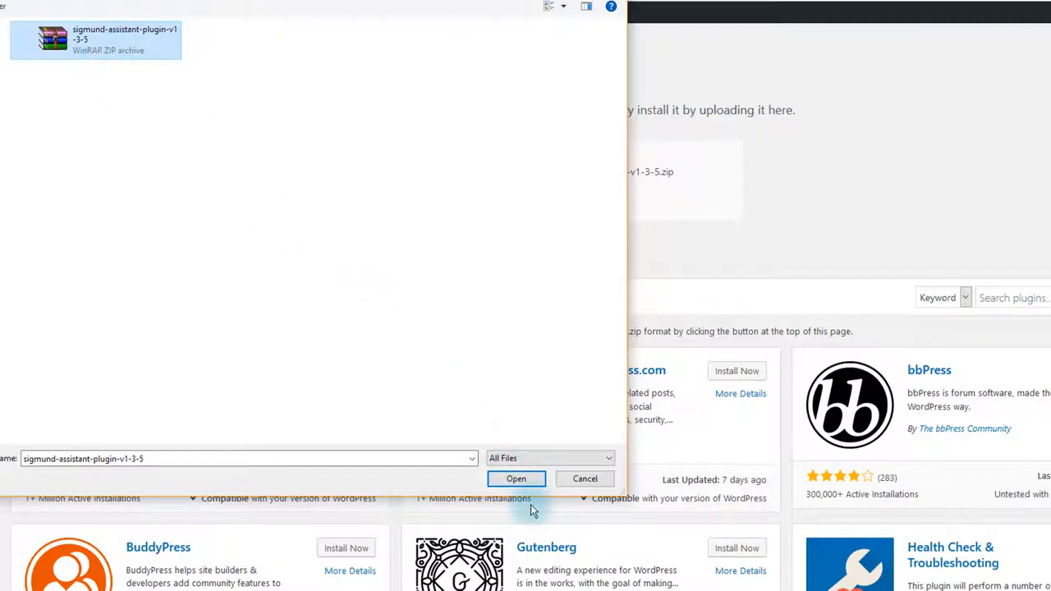
{"action": "left_click", "coordinate": [516, 479]}
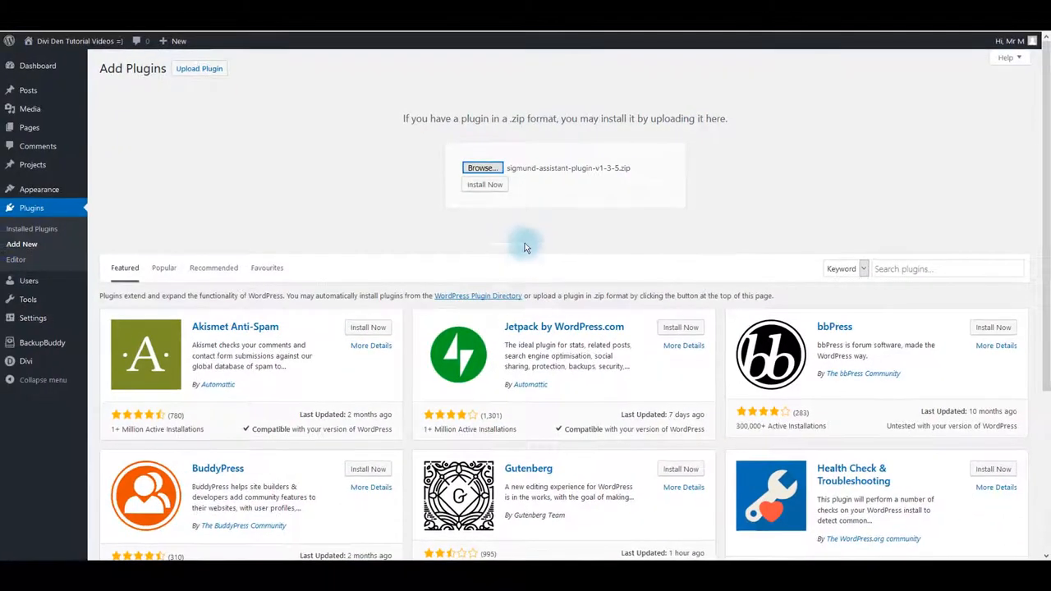
{"action": "left_click", "coordinate": [484, 184]}
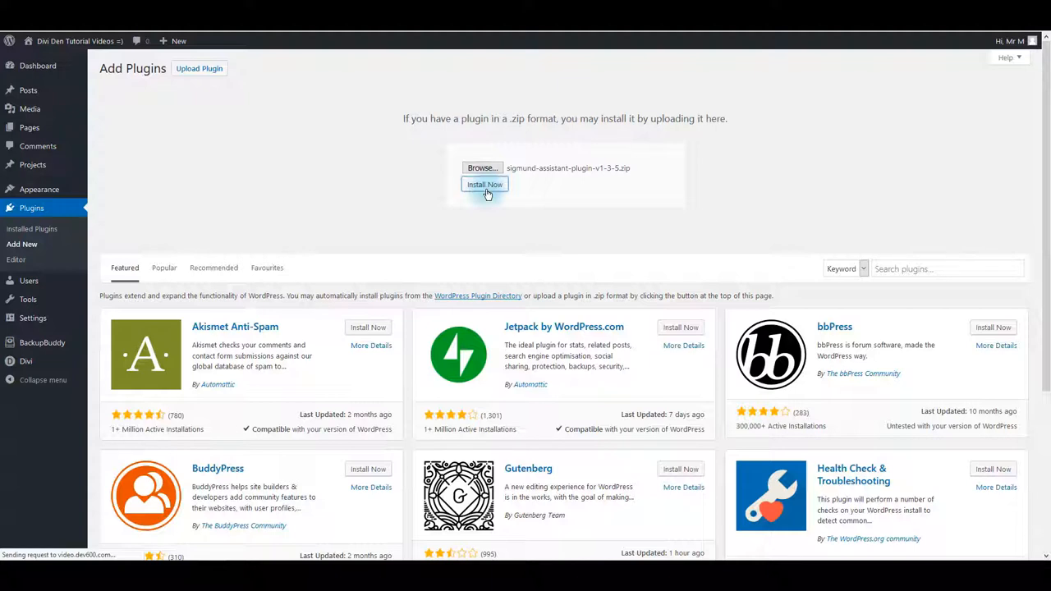
{"action": "left_click", "coordinate": [484, 184]}
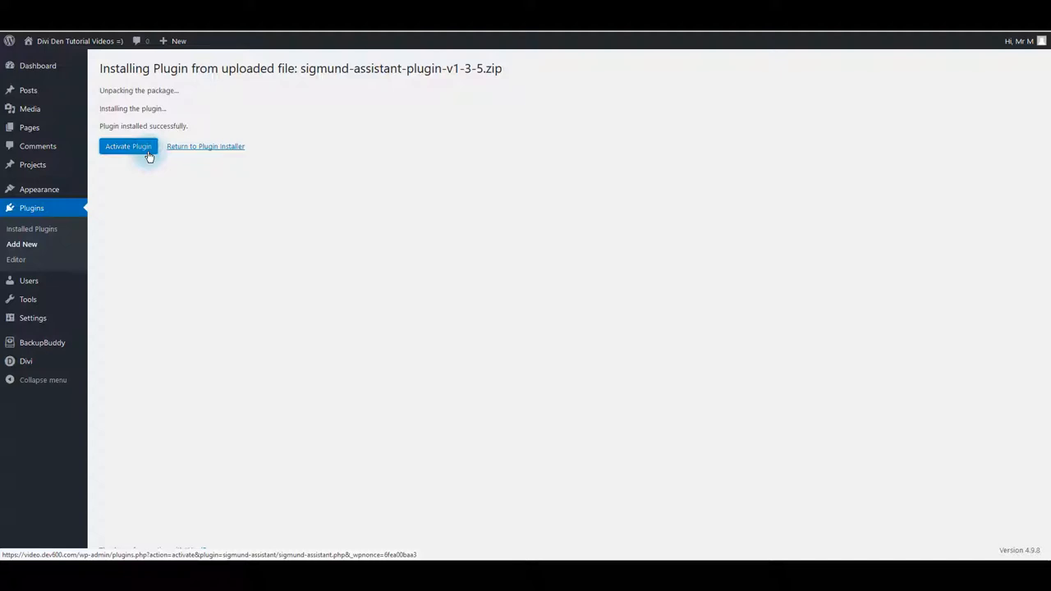
Activate Sigmund Assistant and start filling its API Key activation form
{"action": "left_click", "coordinate": [128, 146]}
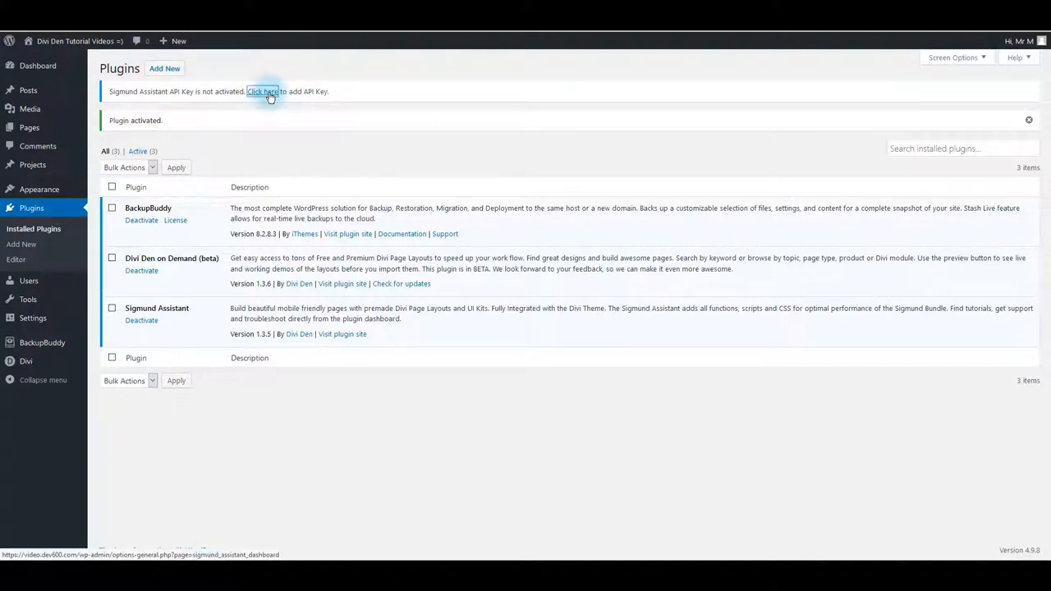
{"action": "left_click", "coordinate": [263, 91]}
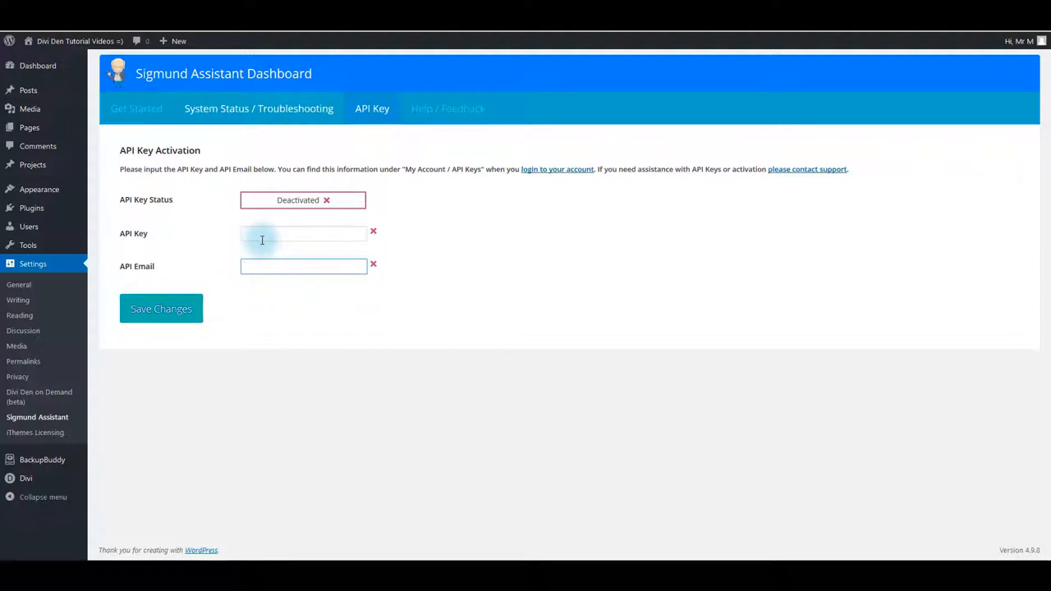
{"action": "left_click", "coordinate": [303, 266]}
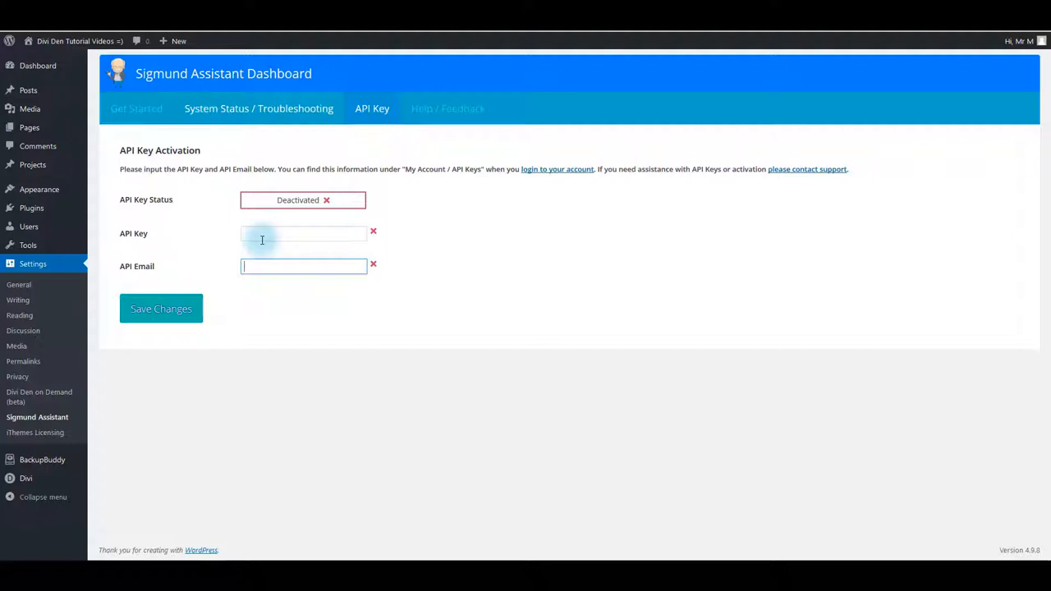
Choose master-divi-library-import-sigmund.json in Divi Library's Import & Export, then close Portability
{"action": "left_click", "coordinate": [161, 308]}
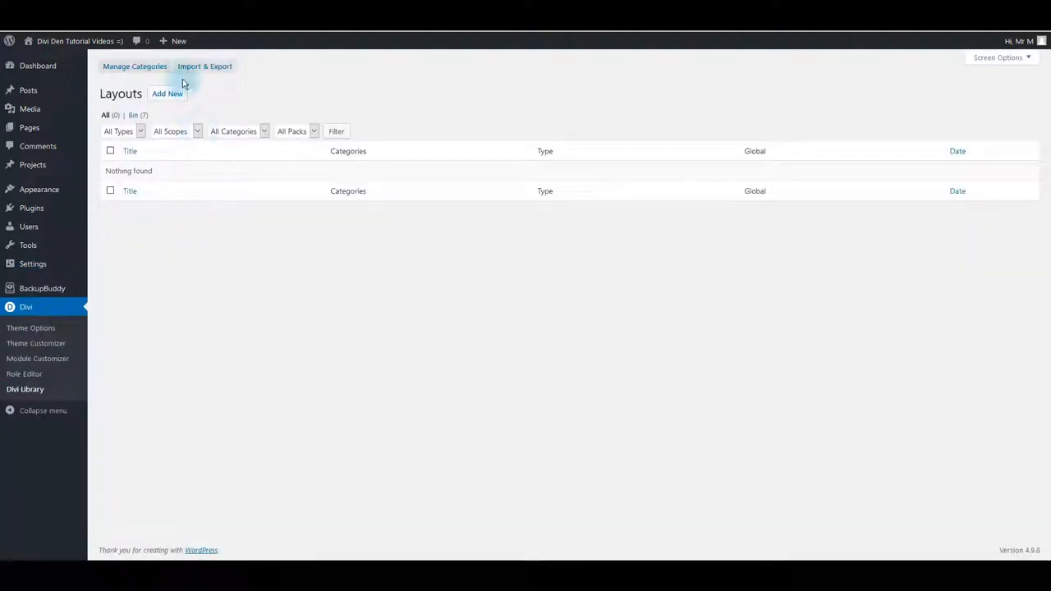
{"action": "left_click", "coordinate": [205, 66]}
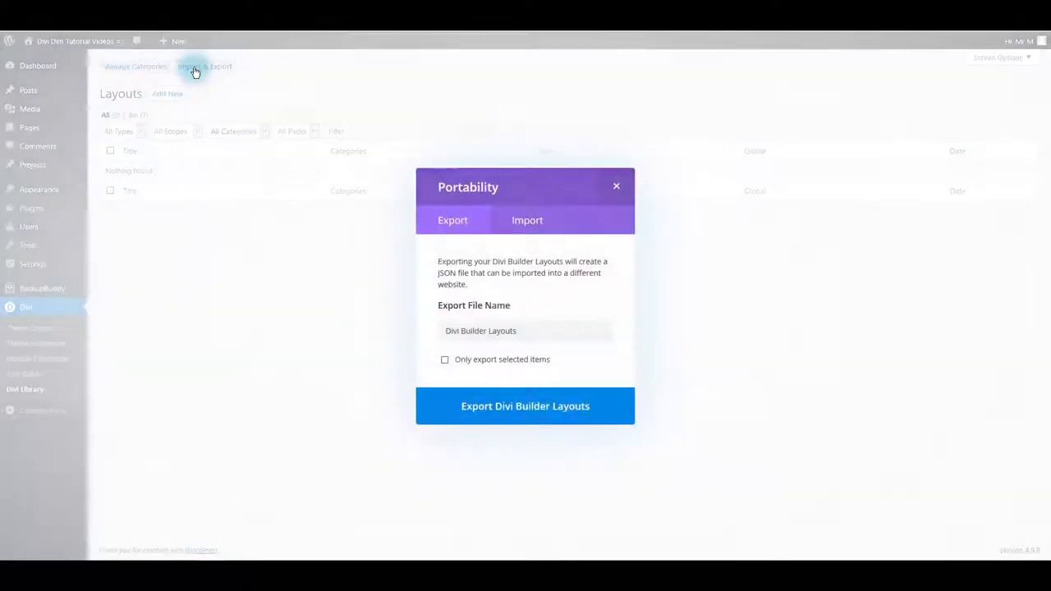
{"action": "left_click", "coordinate": [527, 220]}
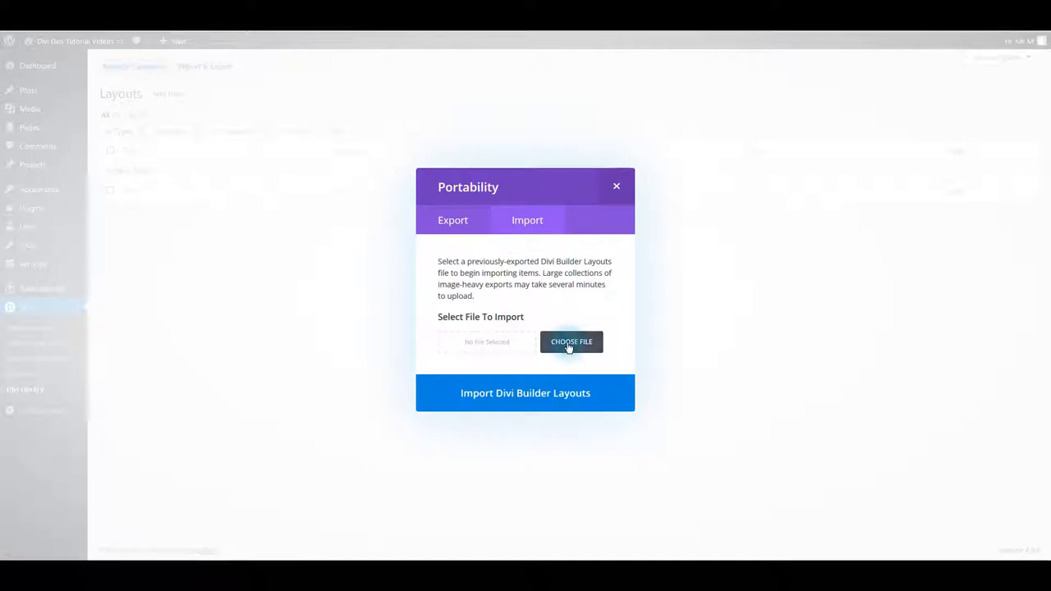
{"action": "left_click", "coordinate": [572, 341]}
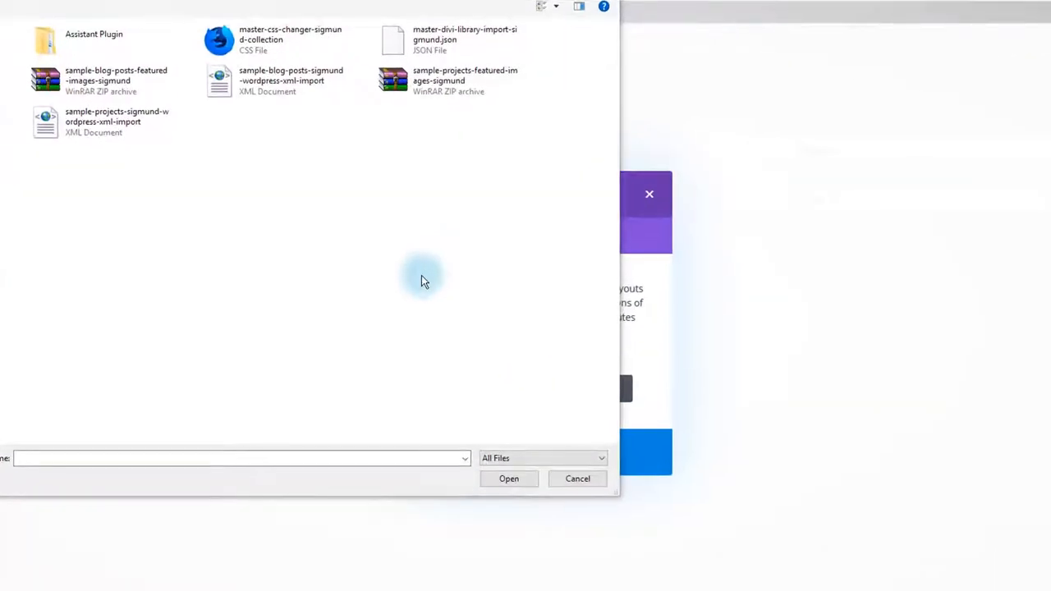
{"action": "mouse_move", "coordinate": [386, 148]}
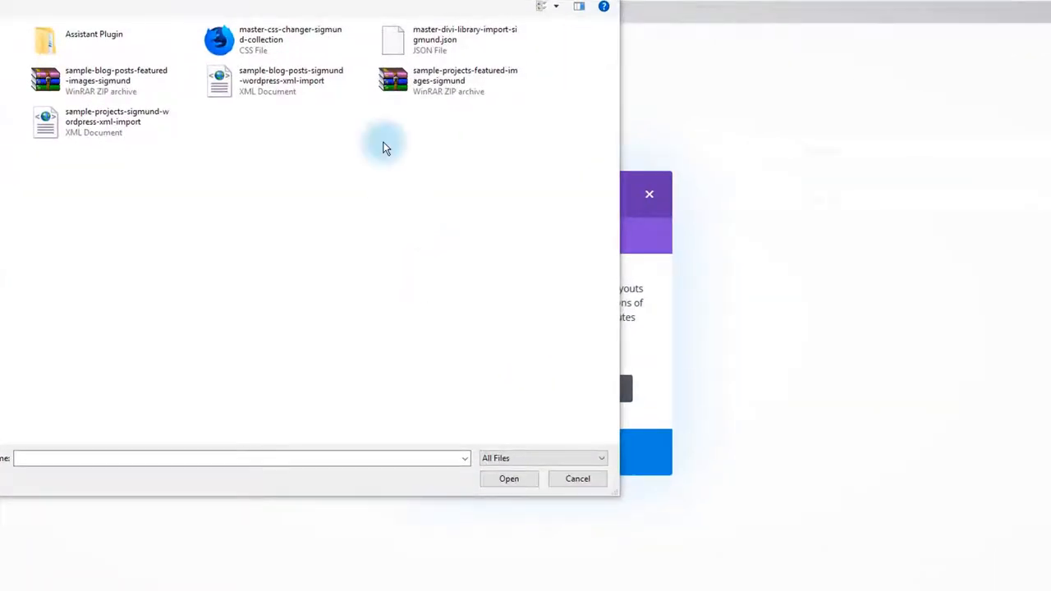
{"action": "left_click", "coordinate": [436, 39]}
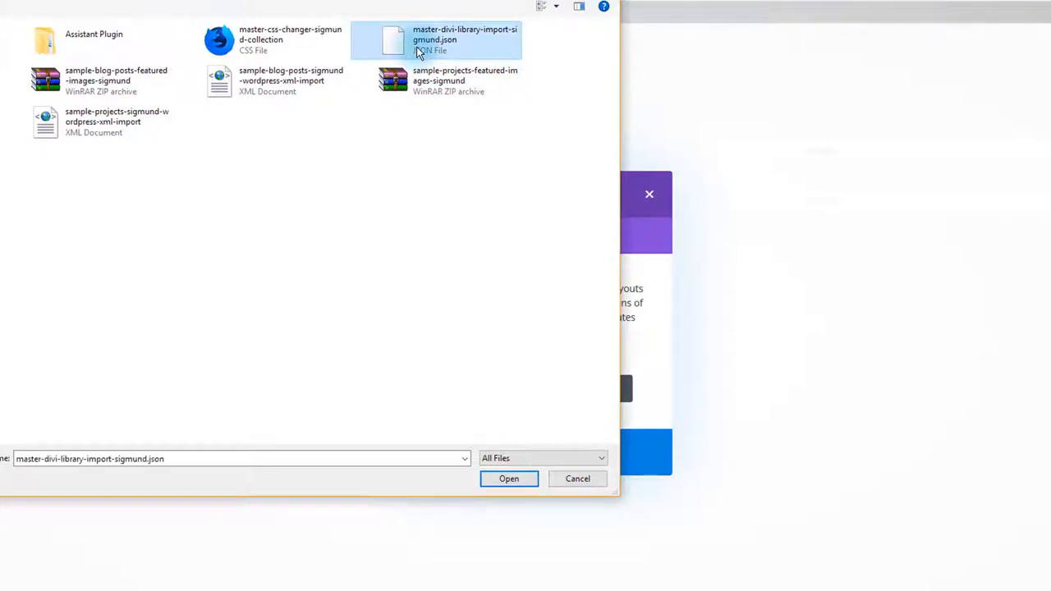
{"action": "left_click", "coordinate": [510, 479]}
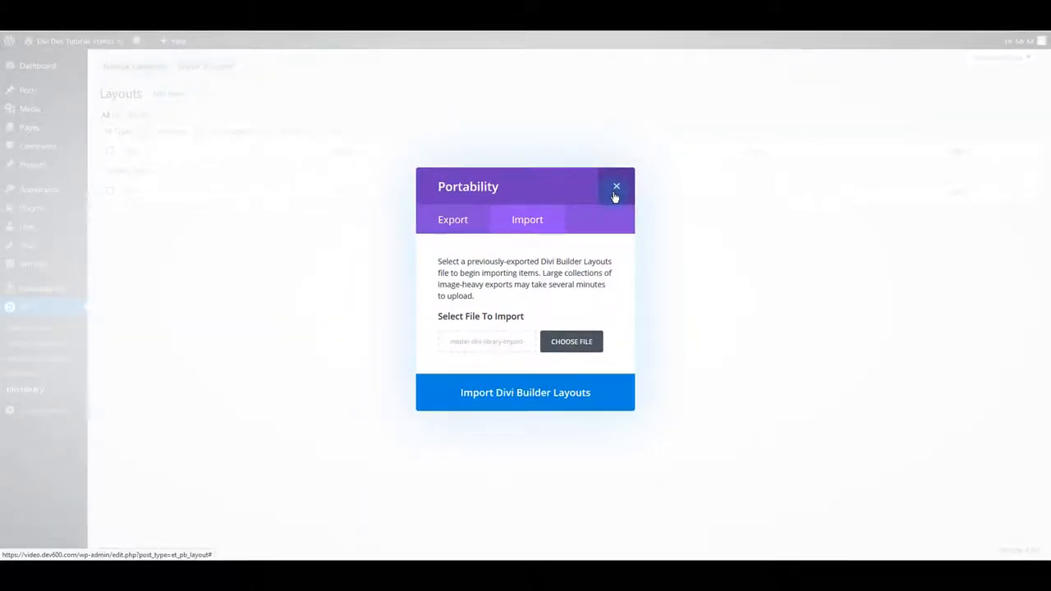
{"action": "left_click", "coordinate": [617, 186]}
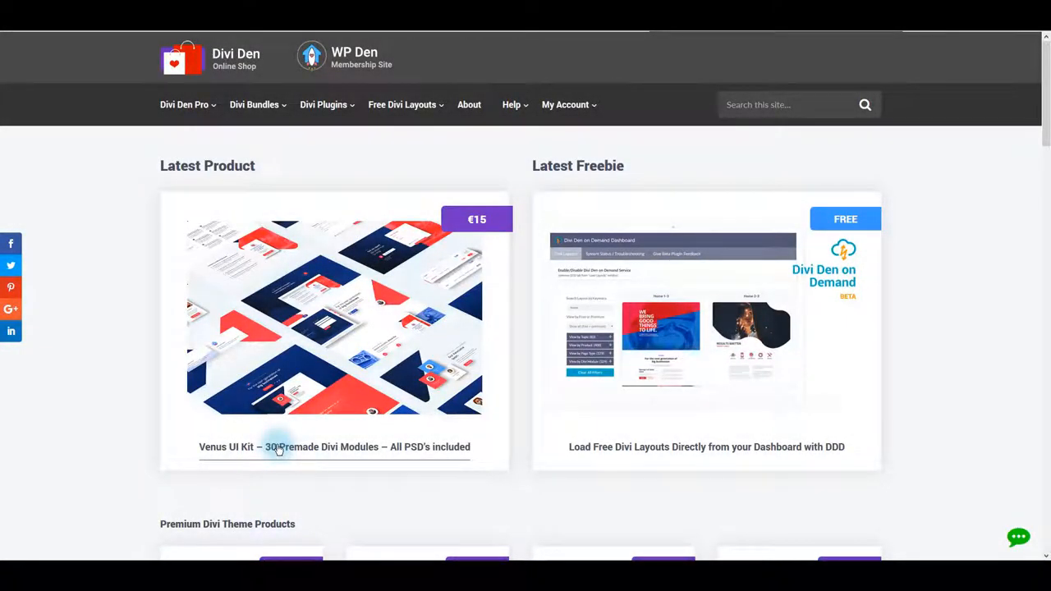
{"action": "mouse_move", "coordinate": [323, 104]}
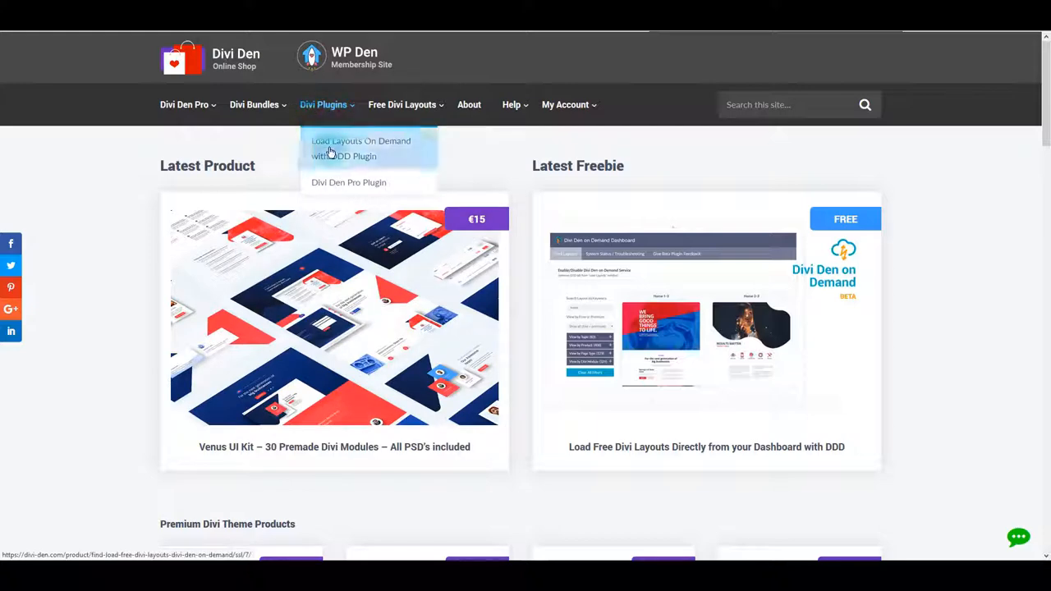
{"action": "mouse_move", "coordinate": [360, 148]}
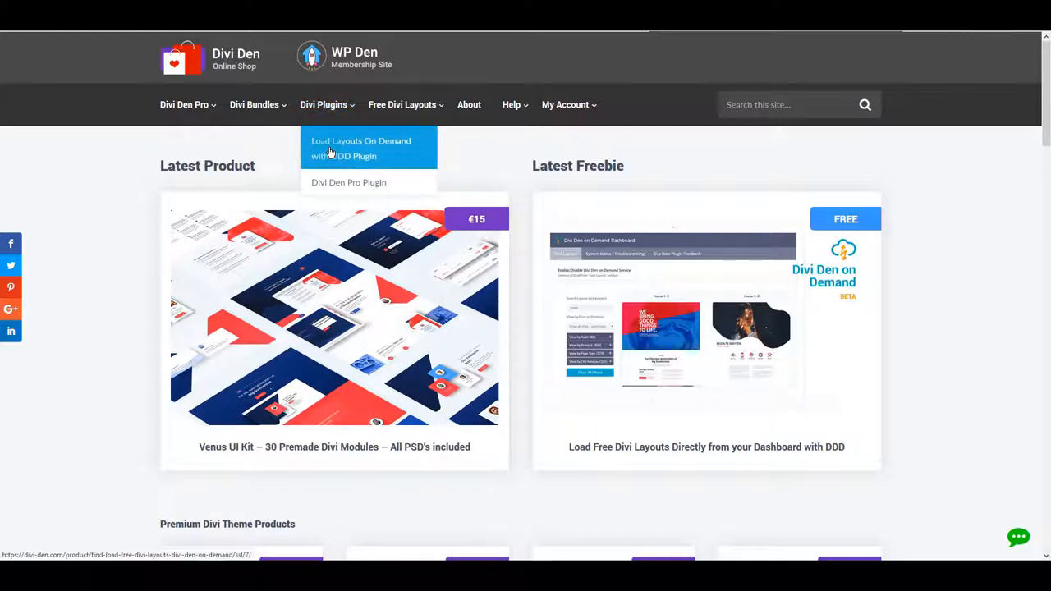
View Divi Den's 'Load Layouts On Demand with DDD Plugin' product page
{"action": "left_click", "coordinate": [360, 149]}
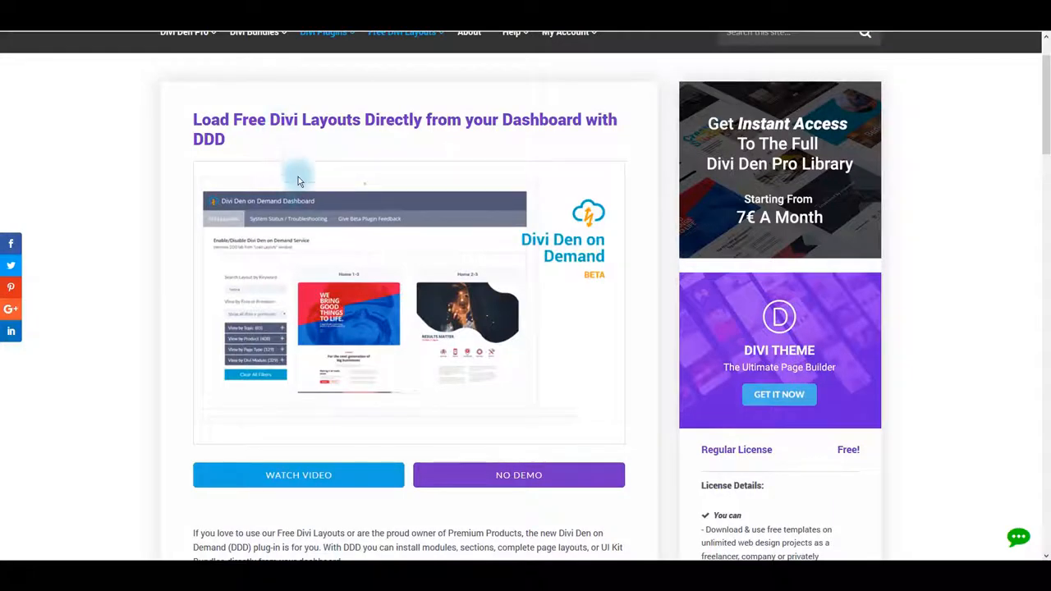
{"action": "scroll", "scroll_direction": "down", "scroll_amount": 3}
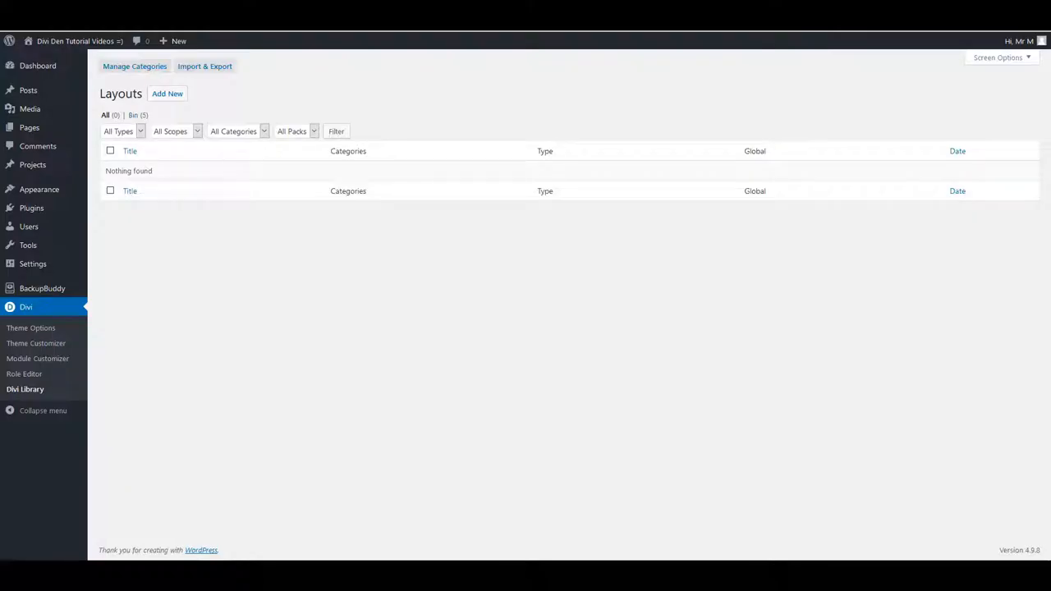
{"action": "mouse_move", "coordinate": [31, 208]}
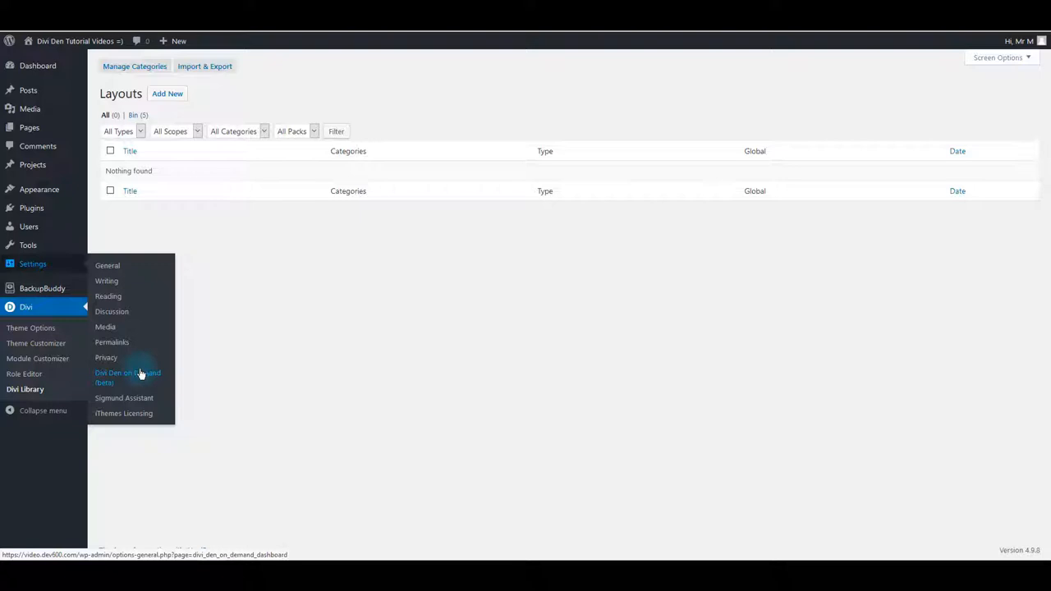
Filter Divi Den on Demand to Sigmund Collection and save Homepage Layout V1 – Sigmund
{"action": "left_click", "coordinate": [127, 377]}
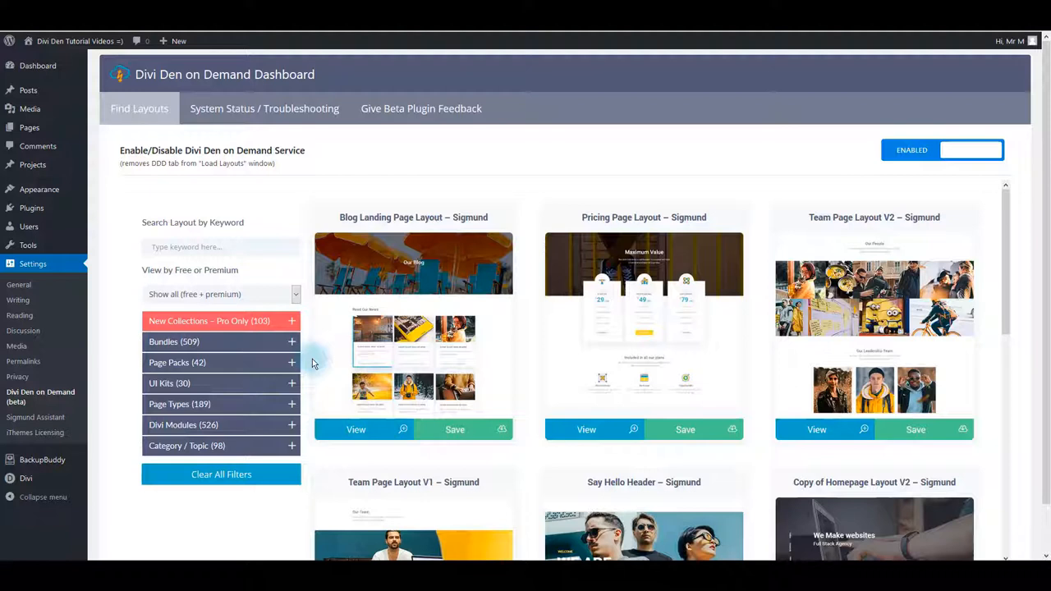
{"action": "mouse_move", "coordinate": [468, 410]}
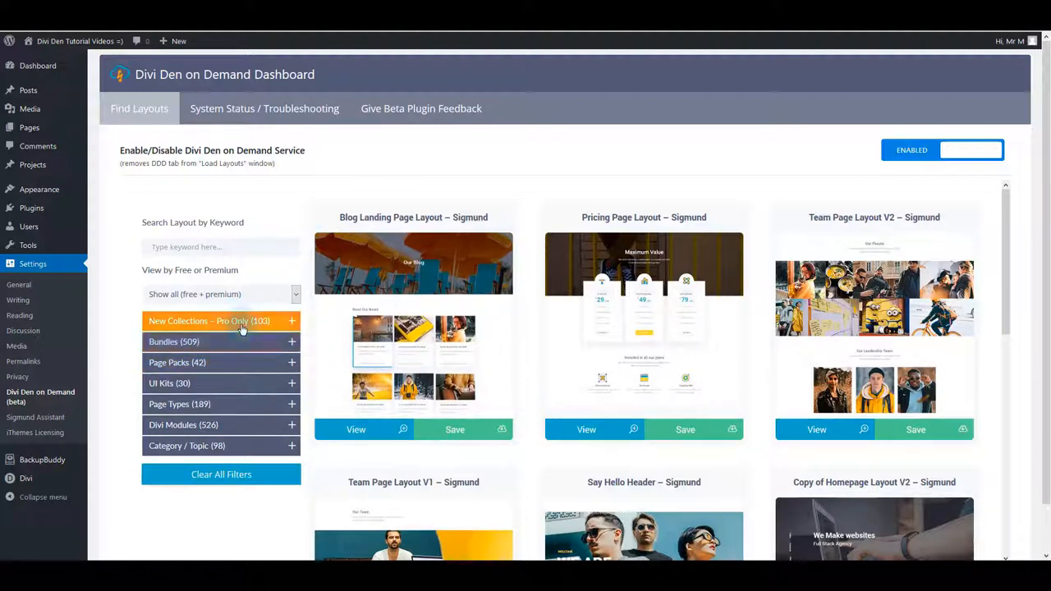
{"action": "left_click", "coordinate": [209, 321]}
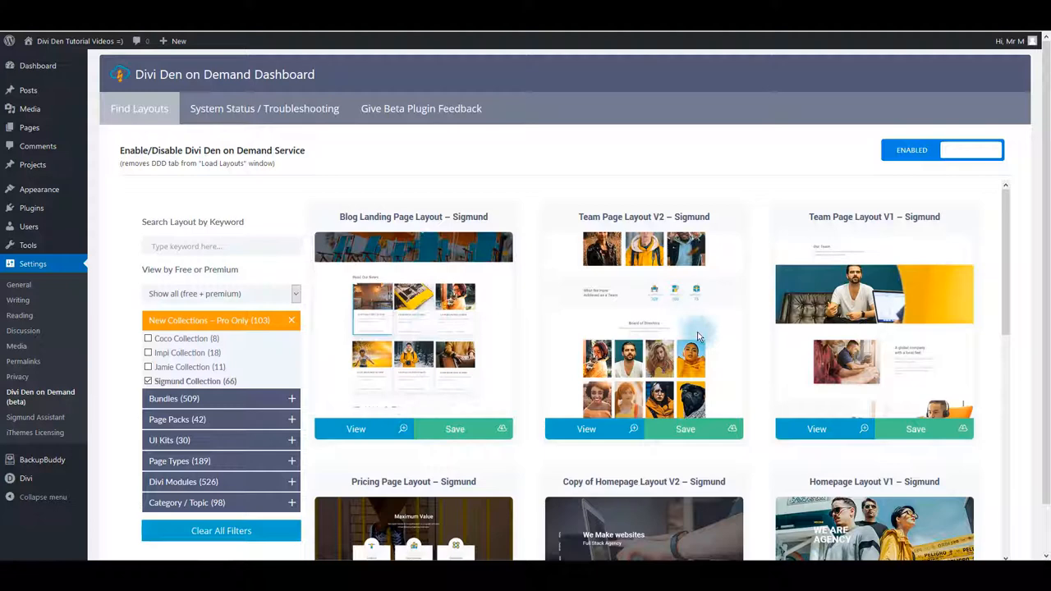
{"action": "scroll", "scroll_direction": "down", "scroll_amount": 3}
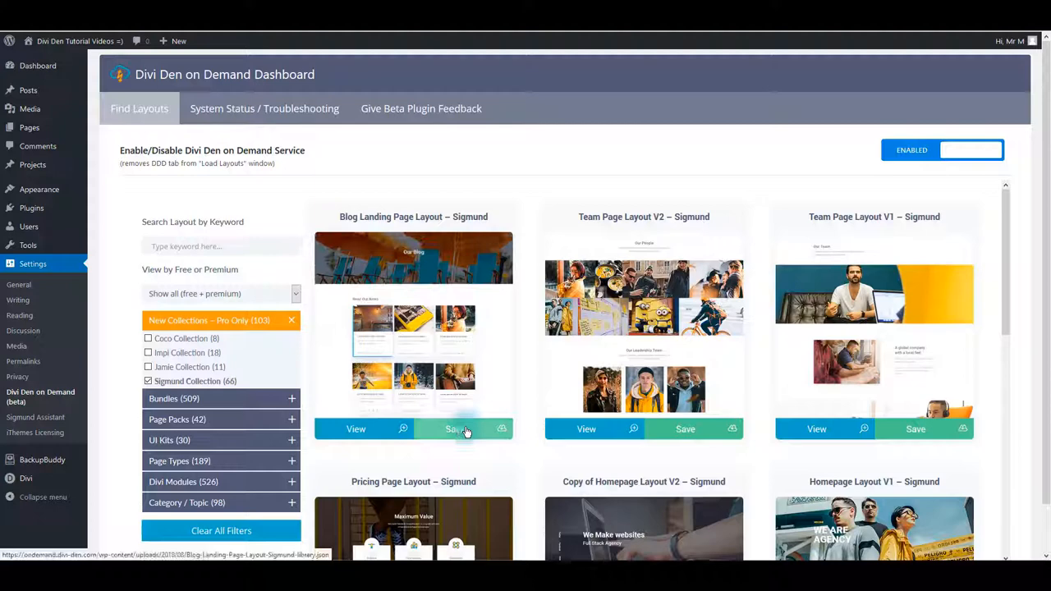
{"action": "scroll", "scroll_direction": "down", "scroll_amount": 3}
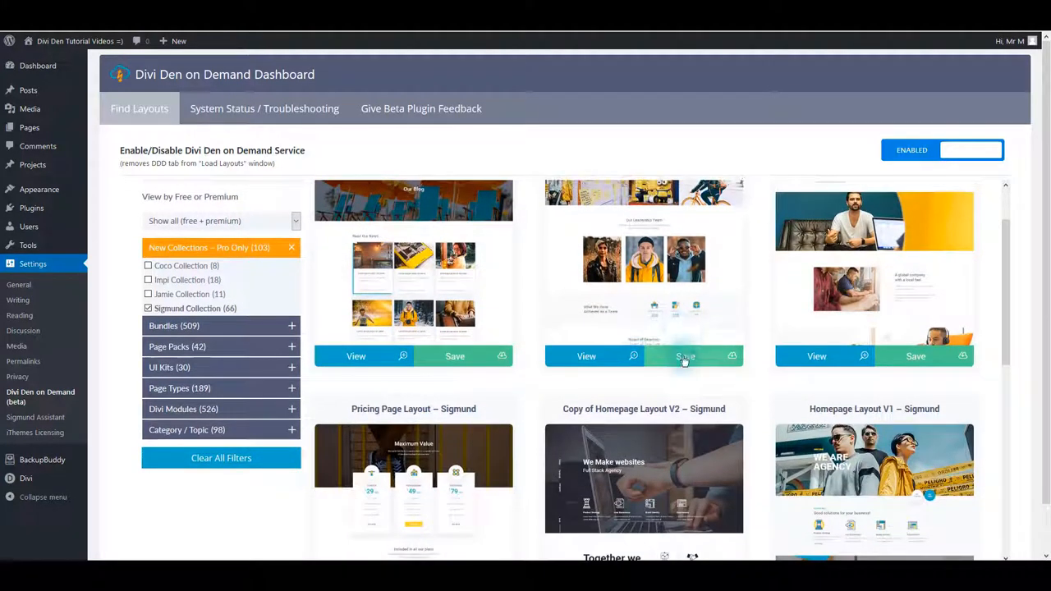
{"action": "scroll", "scroll_direction": "down", "scroll_amount": 3}
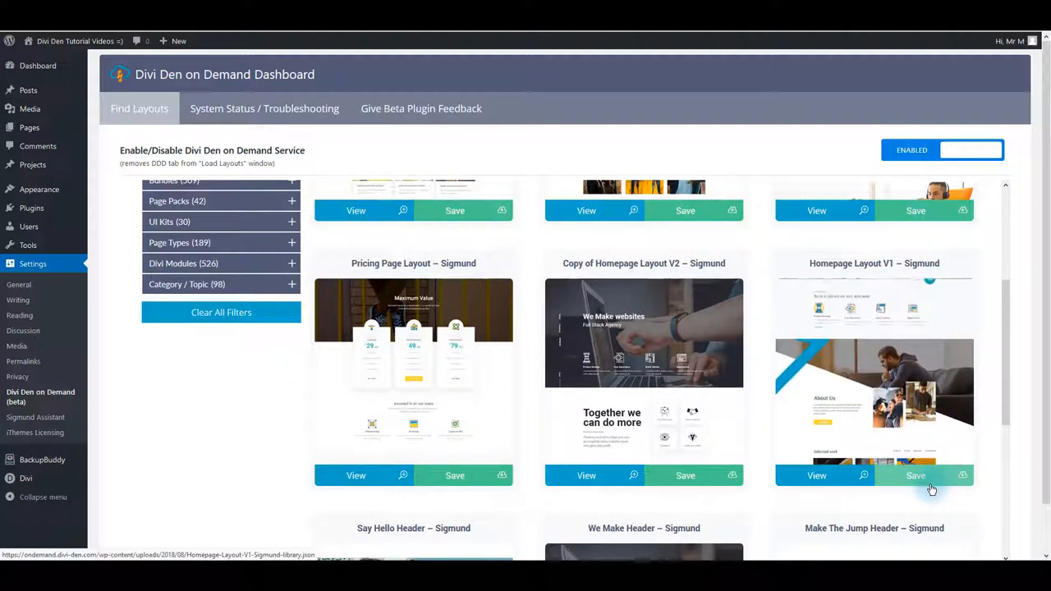
{"action": "left_click", "coordinate": [915, 475]}
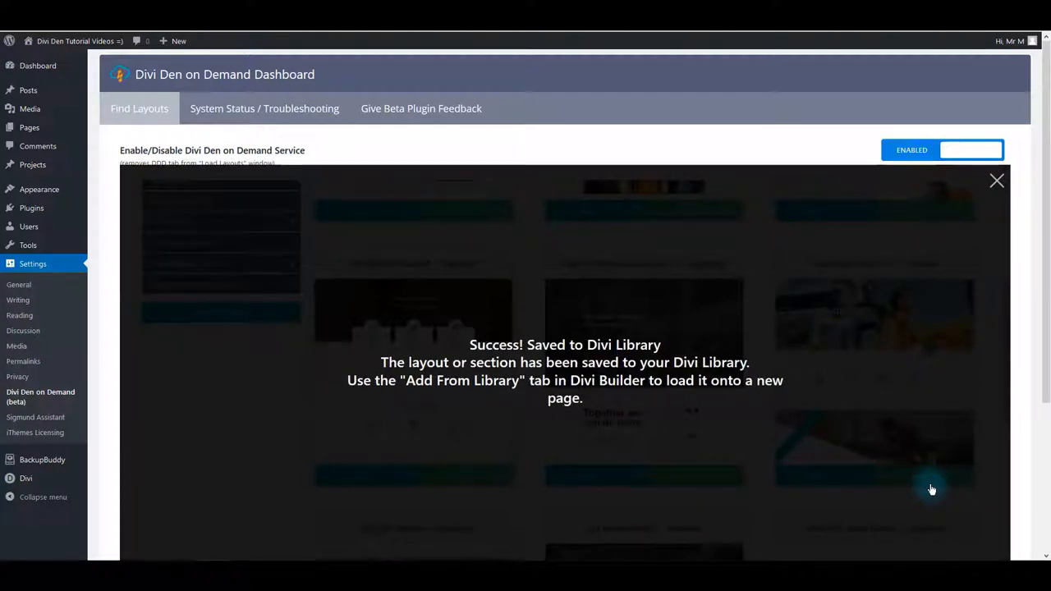
Load Homepage Layout V1 - Sigmund from Your Saved Layouts into the page
{"action": "left_click", "coordinate": [997, 181]}
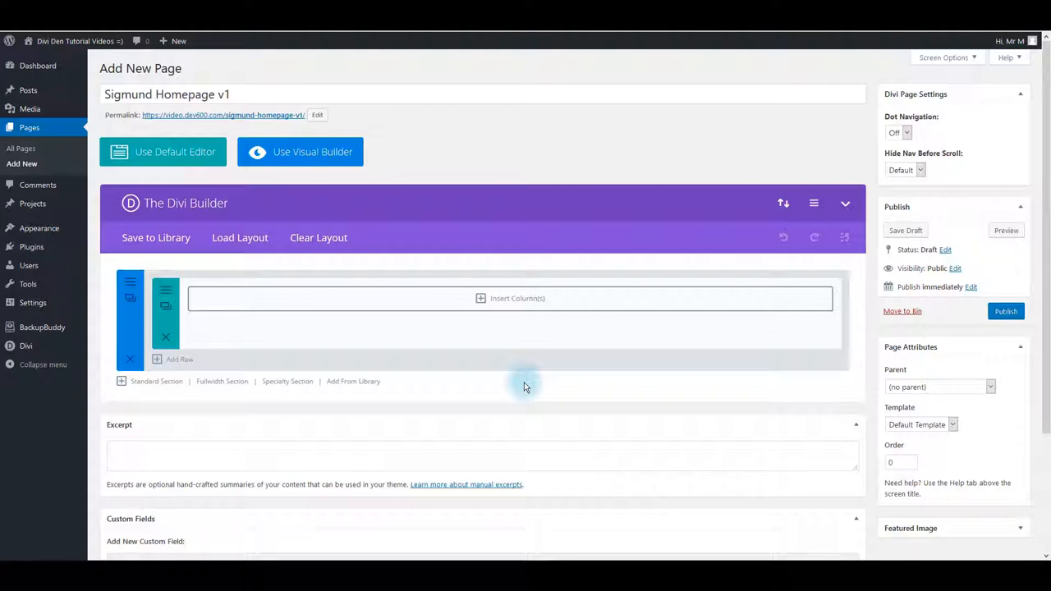
{"action": "mouse_move", "coordinate": [239, 238]}
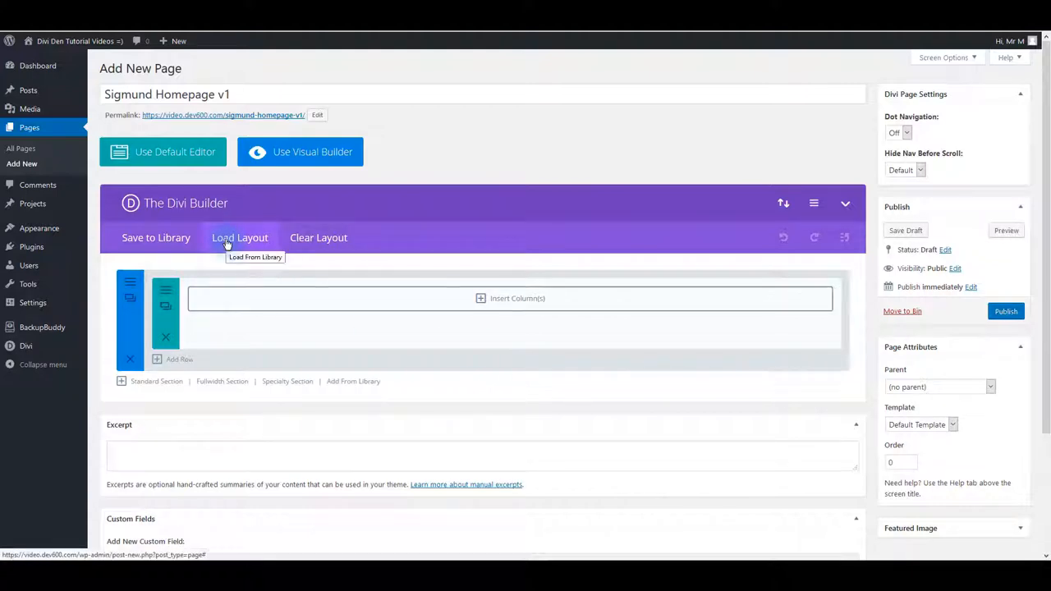
{"action": "left_click", "coordinate": [240, 238]}
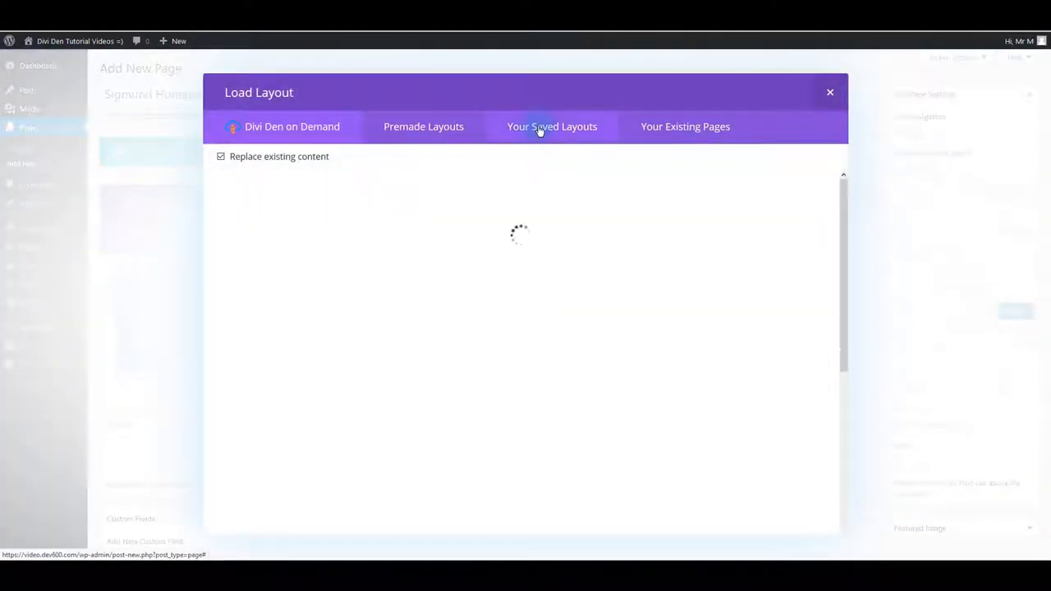
{"action": "left_click", "coordinate": [552, 127]}
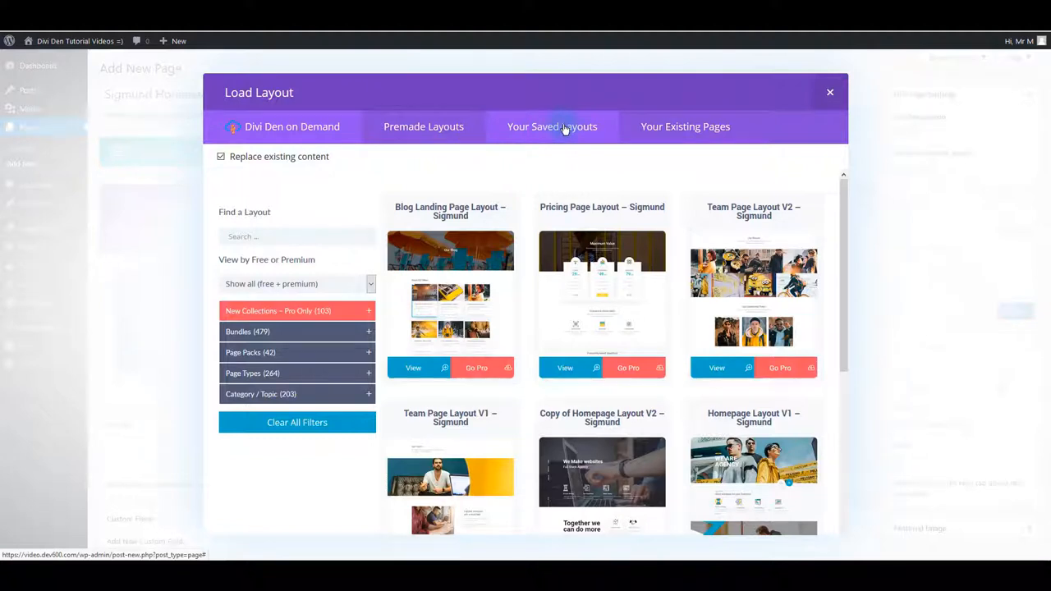
{"action": "left_click", "coordinate": [552, 126]}
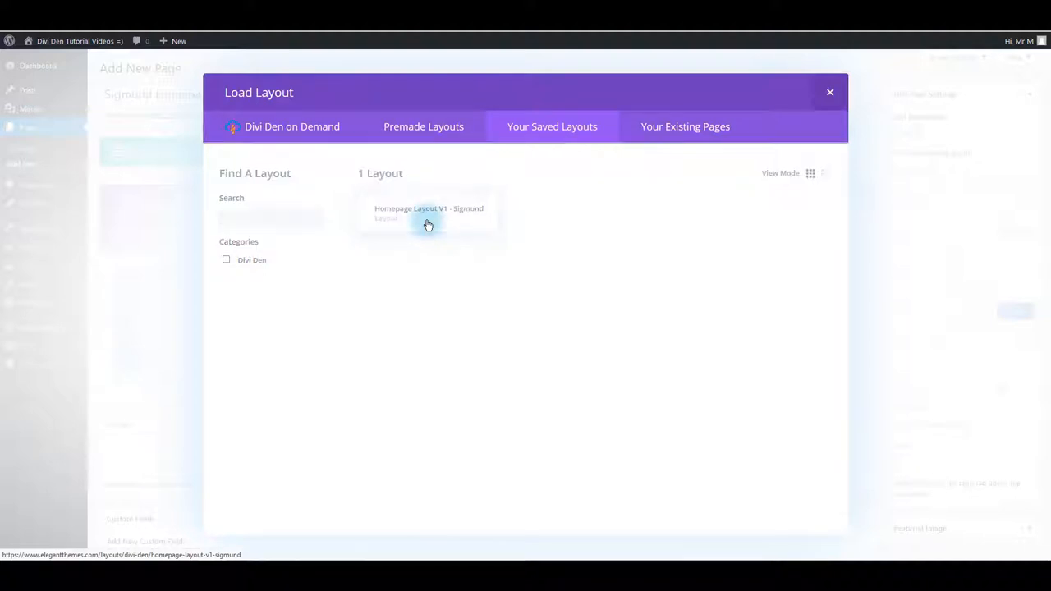
{"action": "left_click", "coordinate": [427, 213]}
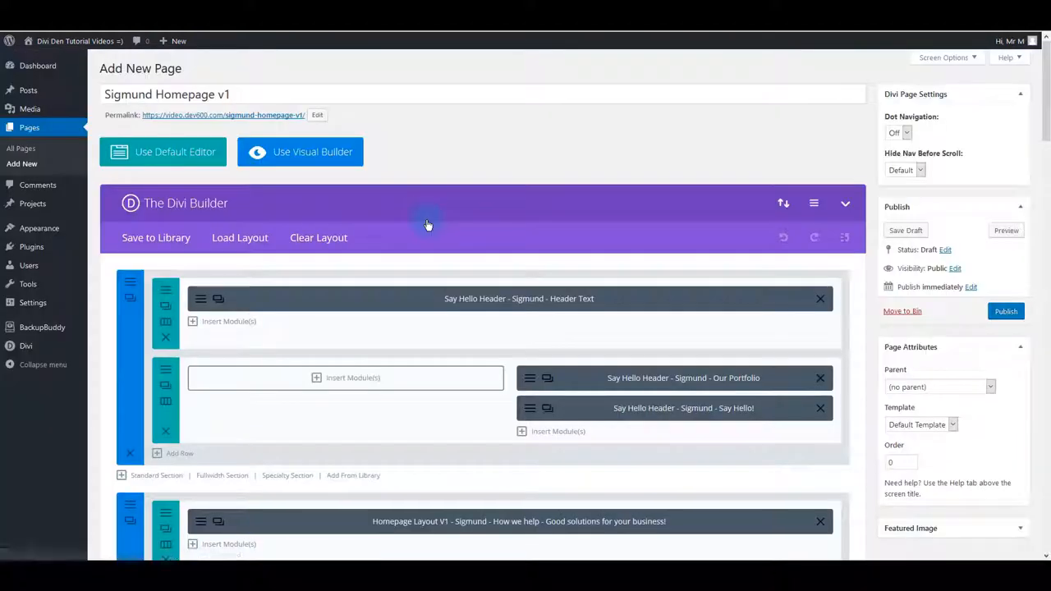
{"action": "scroll", "scroll_direction": "down", "scroll_amount": 3}
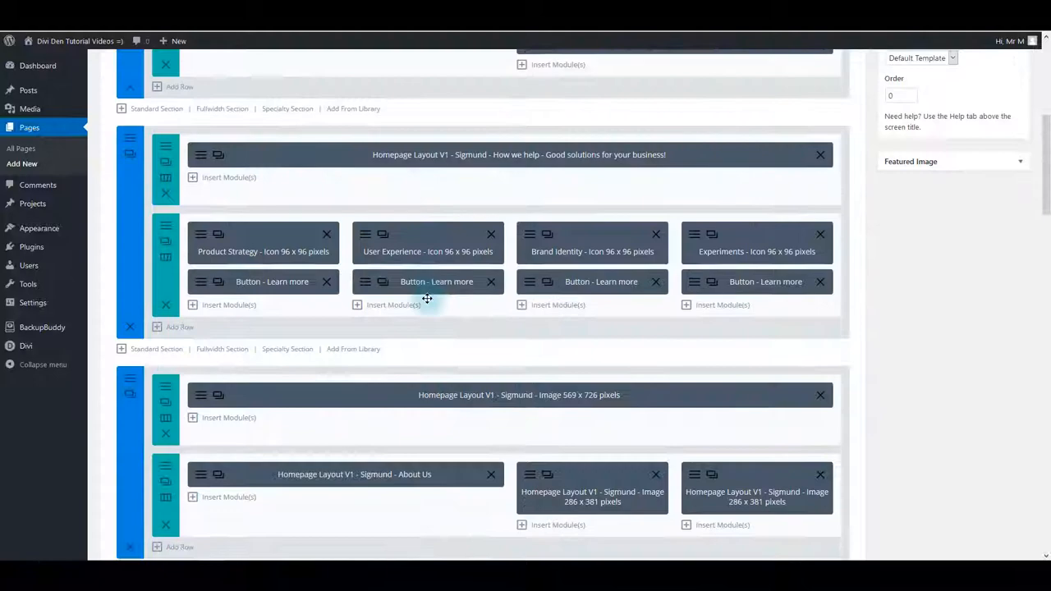
{"action": "scroll", "scroll_direction": "down", "scroll_amount": 3}
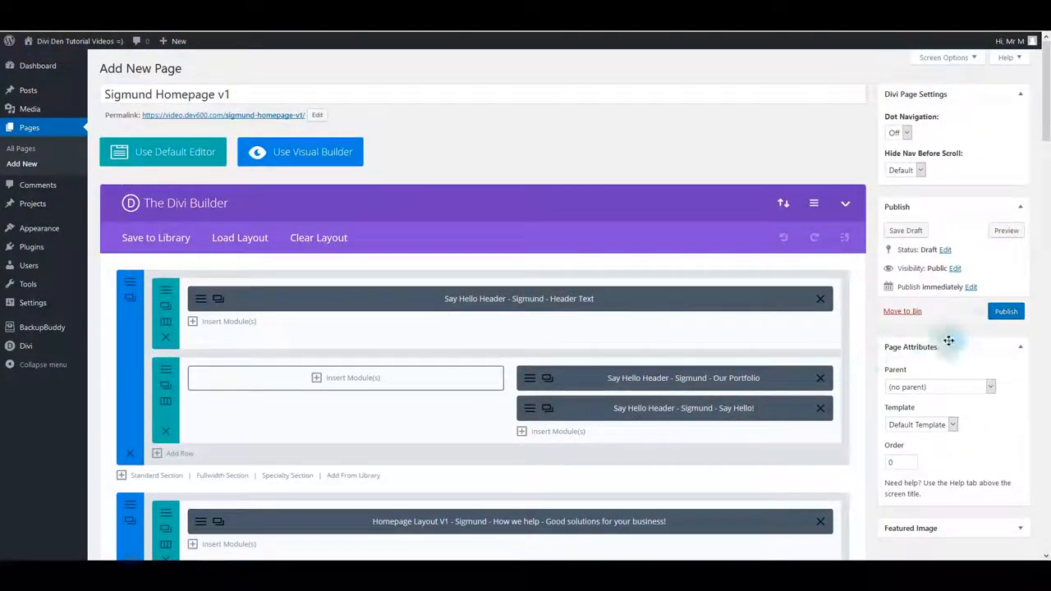
Publish the Sigmund Homepage v1 page and view it live
{"action": "left_click", "coordinate": [1006, 312]}
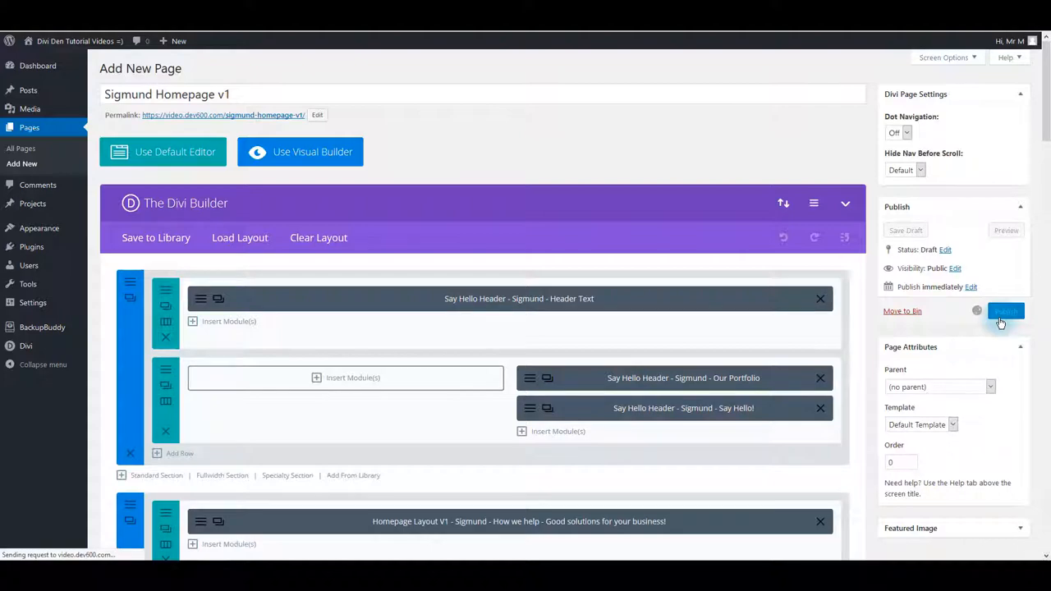
{"action": "left_click", "coordinate": [1005, 311]}
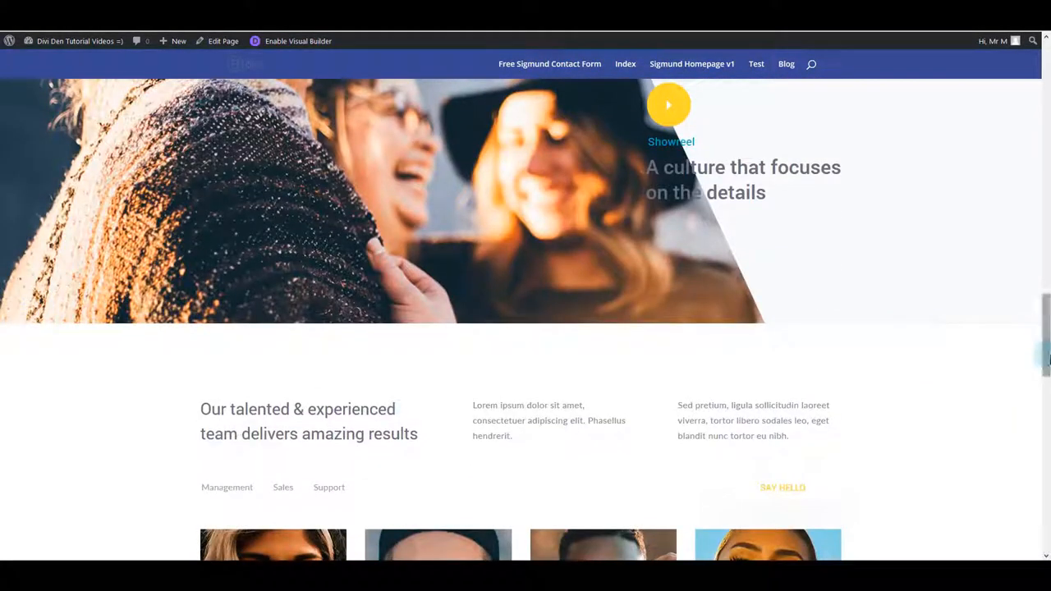
{"action": "scroll", "scroll_direction": "down", "scroll_amount": 3}
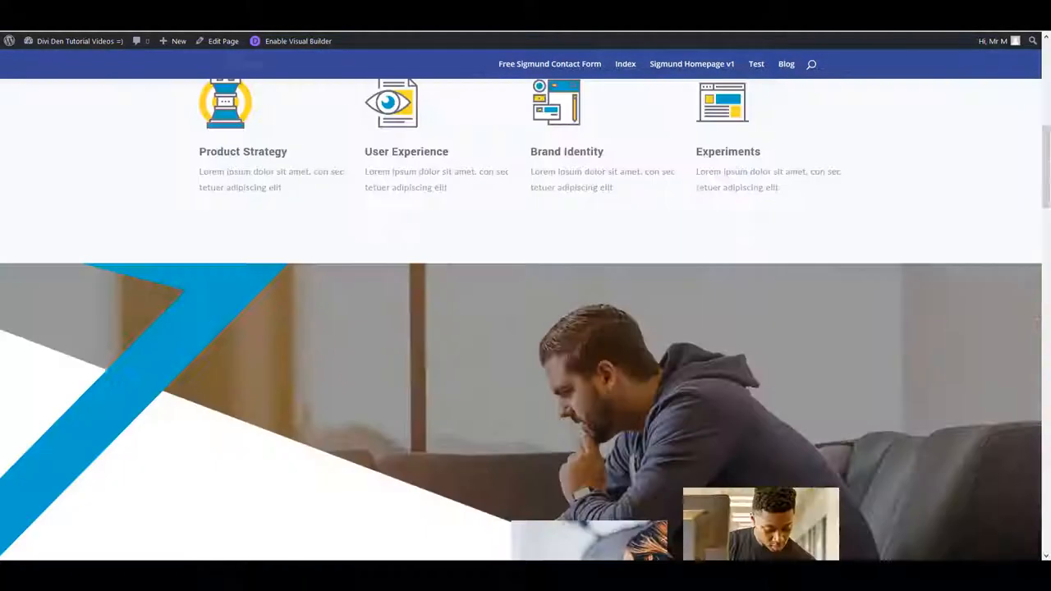